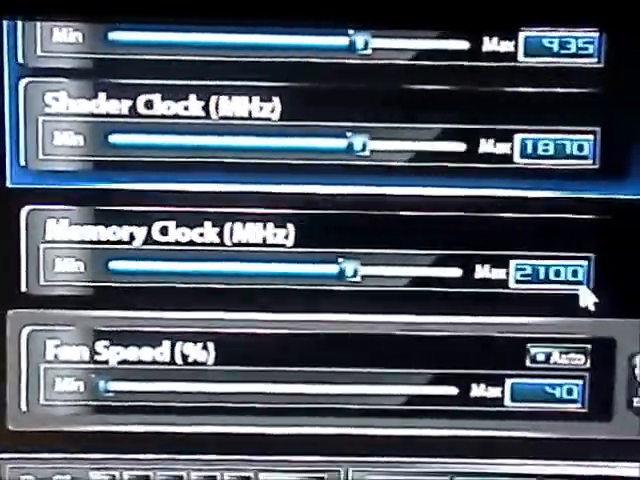
{"action": "scroll", "scroll_direction": "down", "scroll_amount": 3}
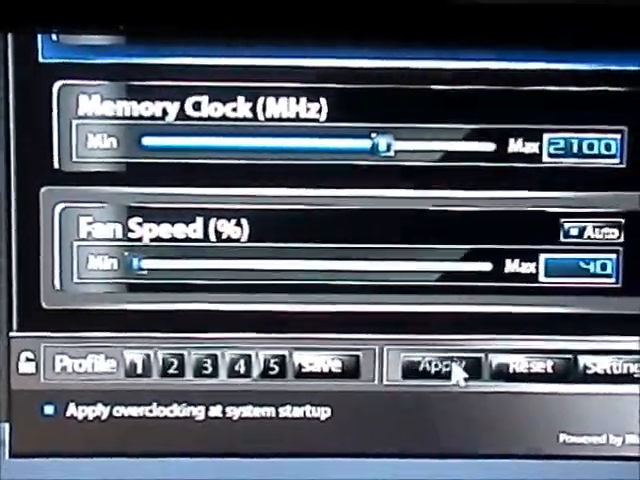
{"action": "scroll", "scroll_direction": "up", "scroll_amount": 3}
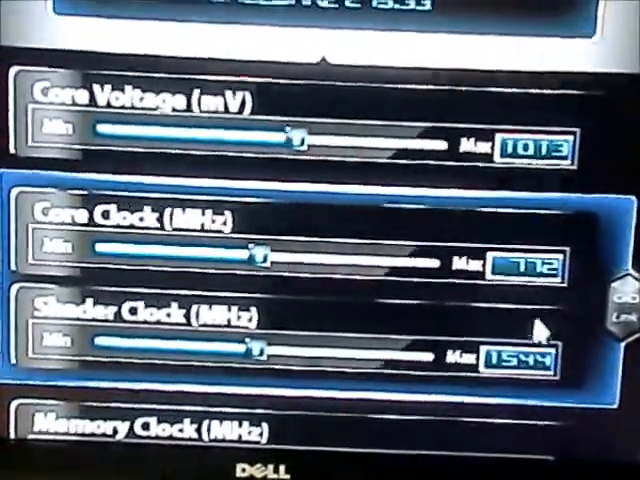
{"action": "scroll", "scroll_direction": "down", "scroll_amount": 3}
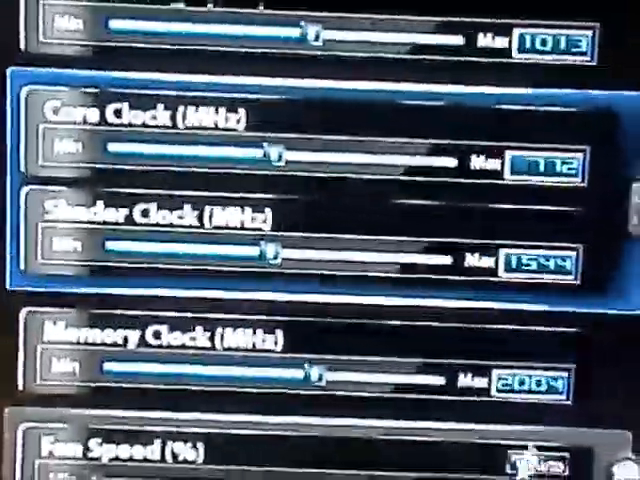